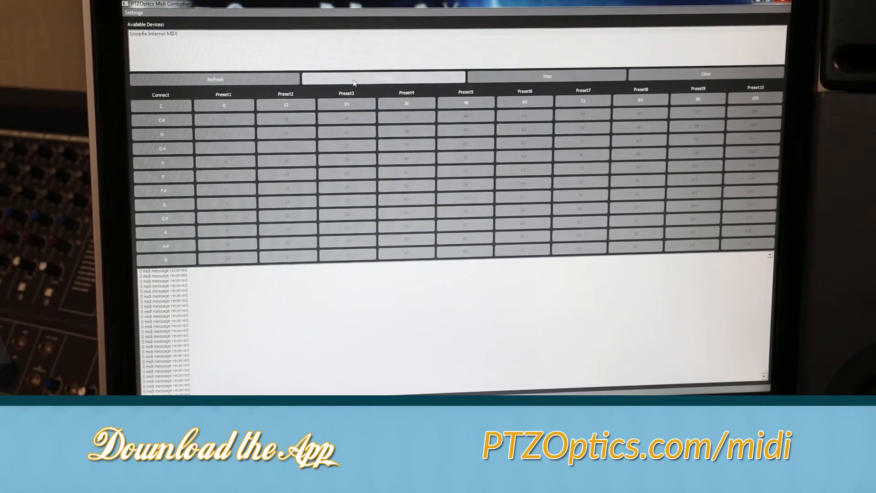
Step: Connect the controller to the LoopBe Internal MIDI device from Available Devices
click(382, 78)
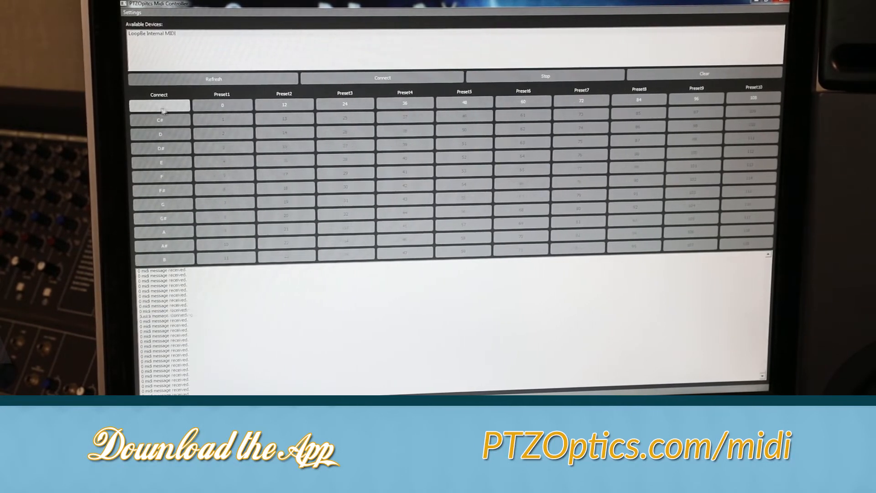